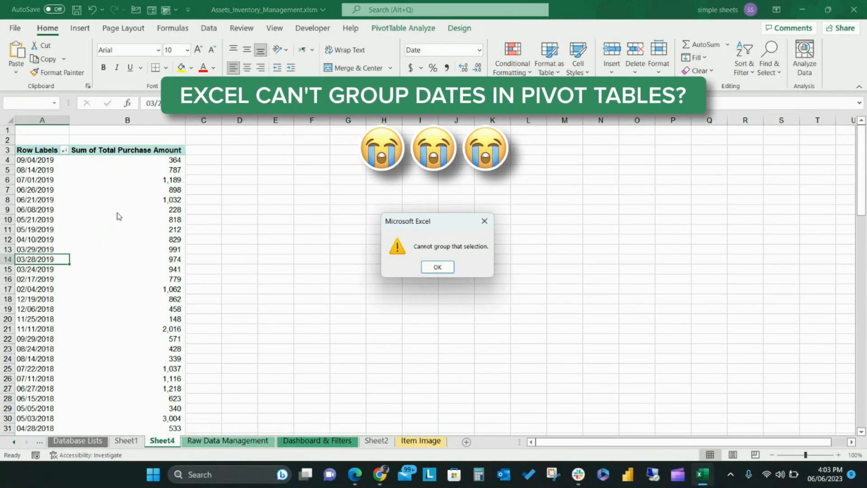
{"action": "mouse_move", "coordinate": [407, 308]}
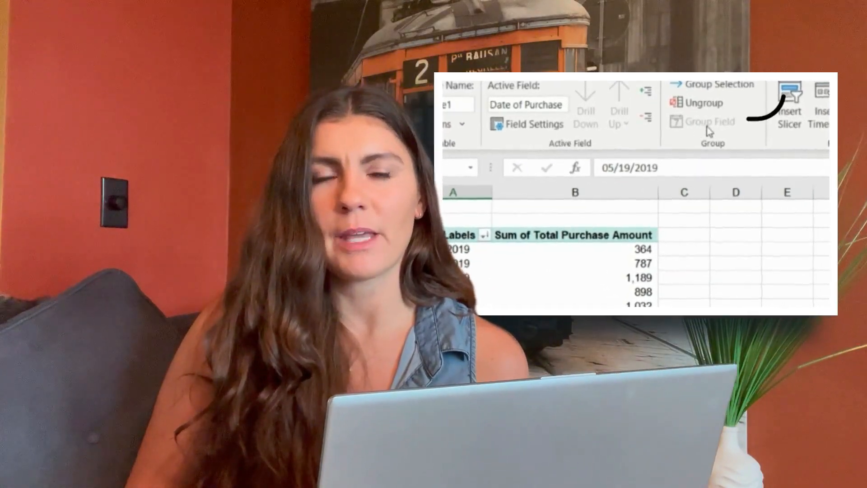
{"action": "mouse_move", "coordinate": [709, 121]}
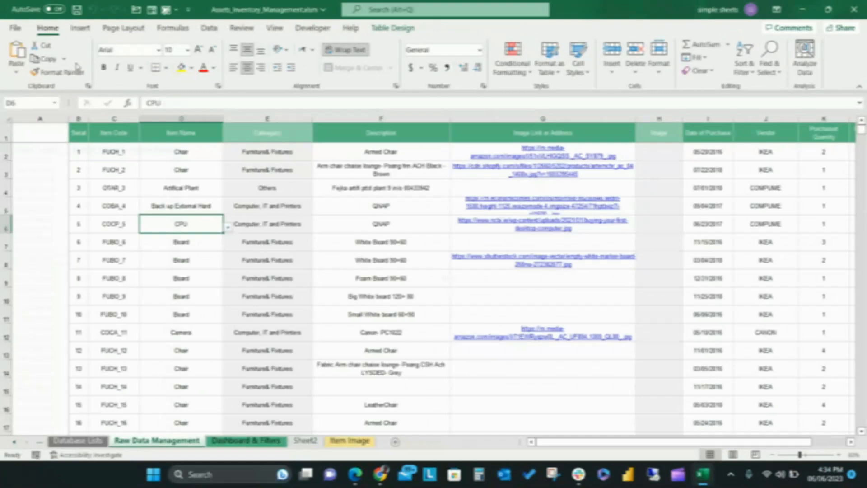
Insert a new-sheet pivot table with Date of Purchase rows summing Total Purchase Amount
{"action": "left_click", "coordinate": [20, 55]}
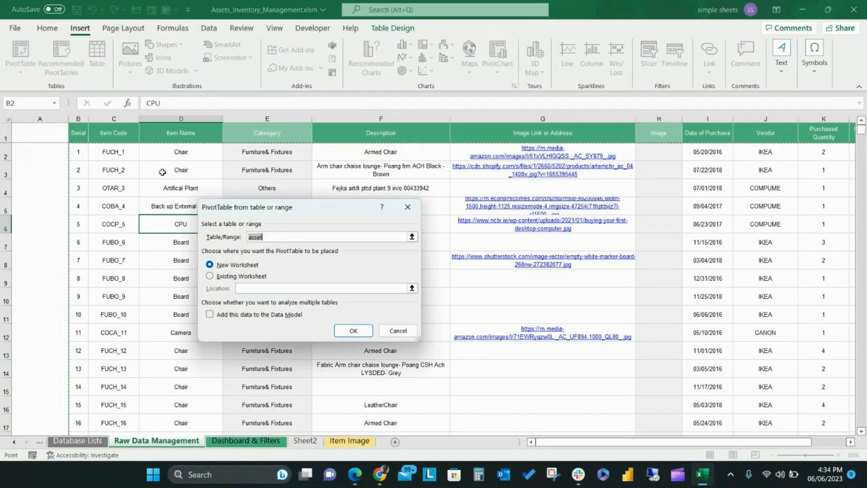
{"action": "left_click", "coordinate": [352, 331]}
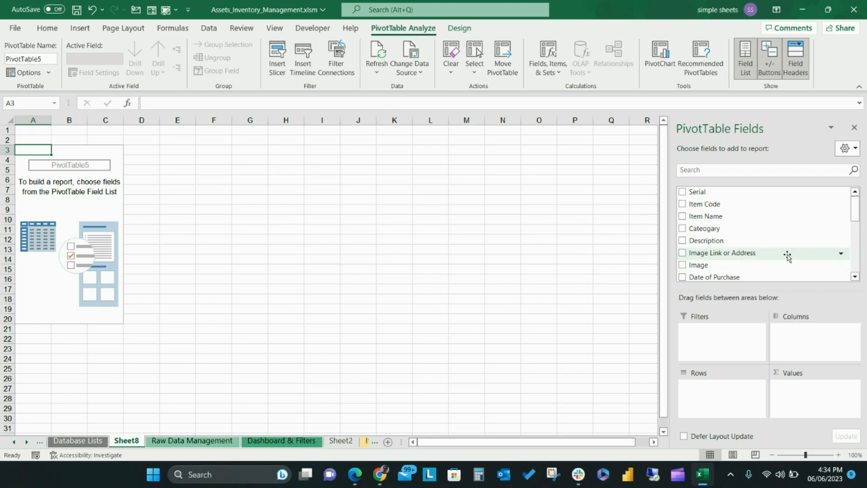
{"action": "left_click", "coordinate": [682, 249]}
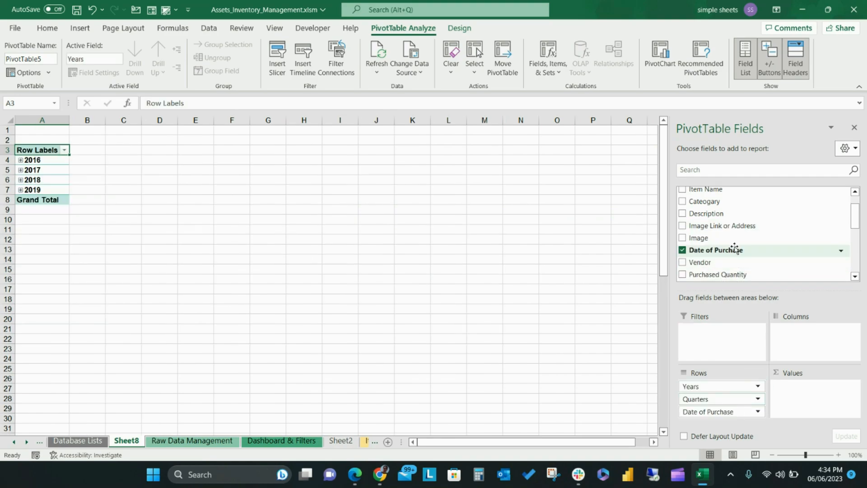
{"action": "left_click", "coordinate": [683, 244]}
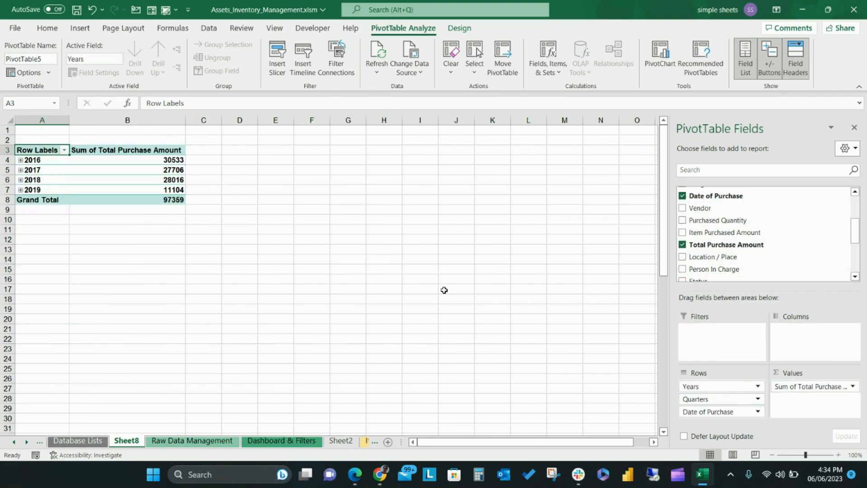
{"action": "left_click", "coordinate": [42, 160]}
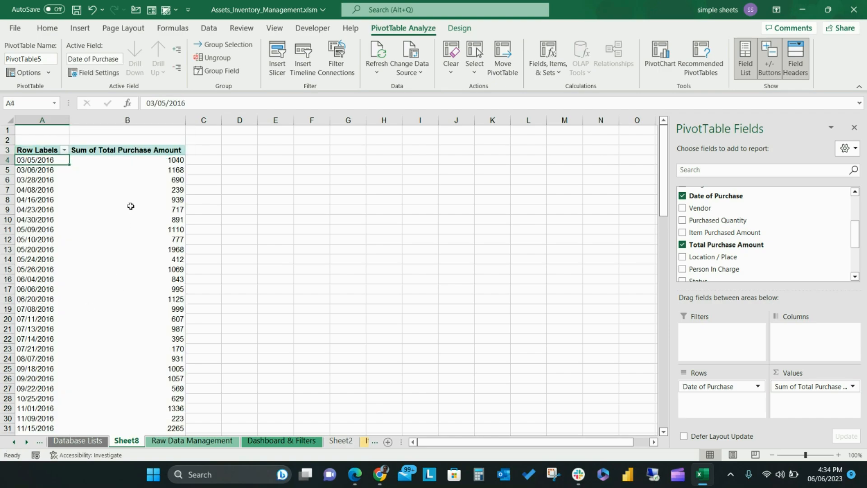
Apply Months and Years grouping to the pivot's purchase date row labels
{"action": "scroll", "scroll_direction": "down", "scroll_amount": 3}
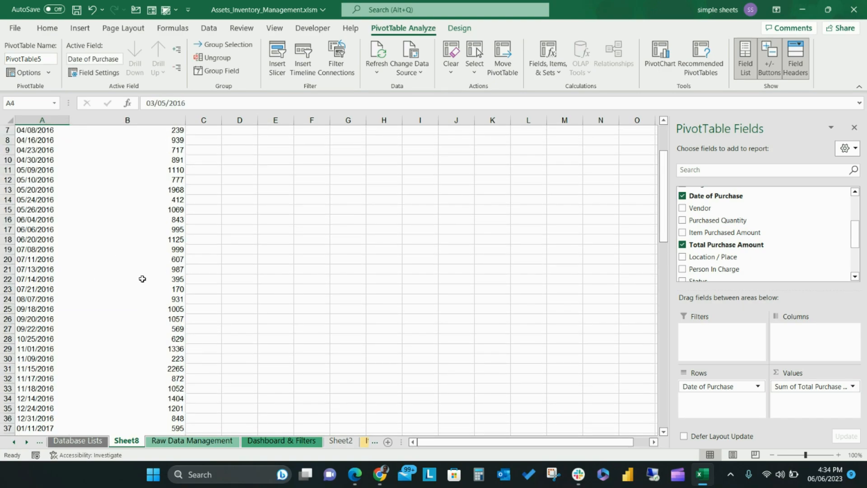
{"action": "right_click", "coordinate": [35, 189]}
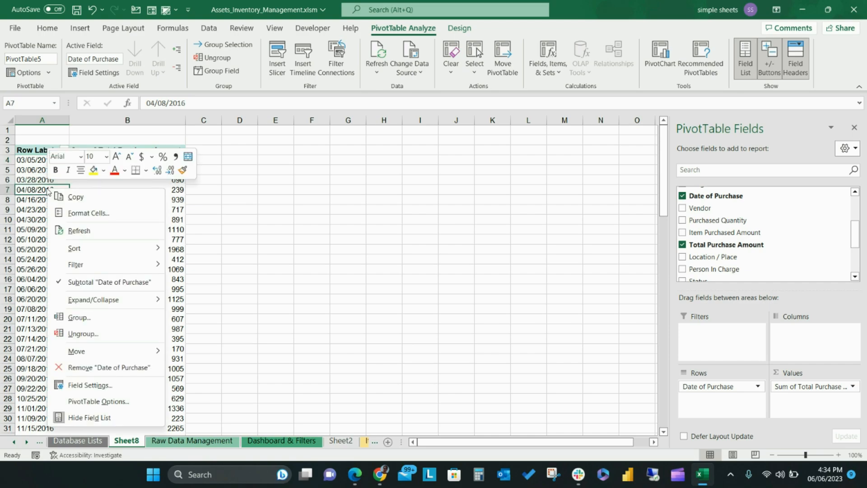
{"action": "left_click", "coordinate": [79, 317]}
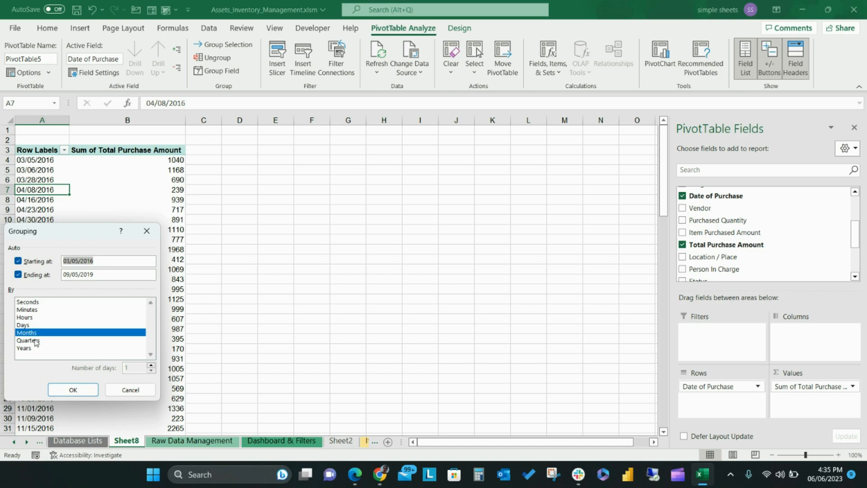
{"action": "left_click", "coordinate": [24, 347]}
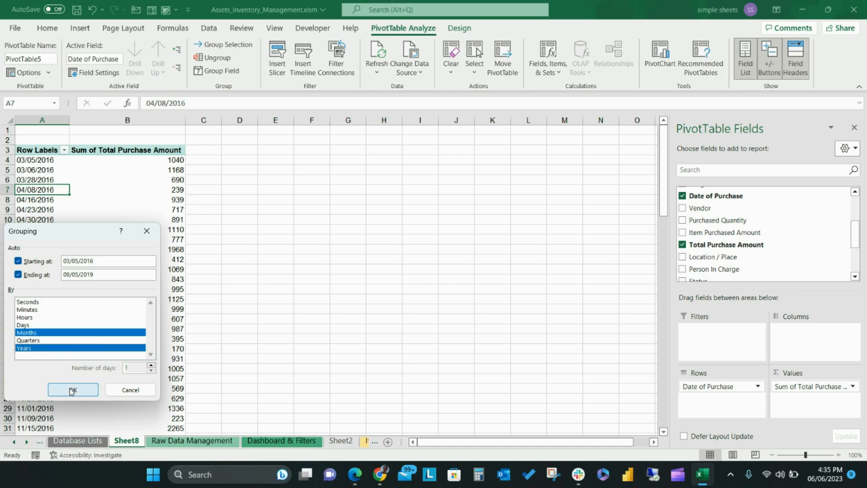
{"action": "left_click", "coordinate": [73, 390]}
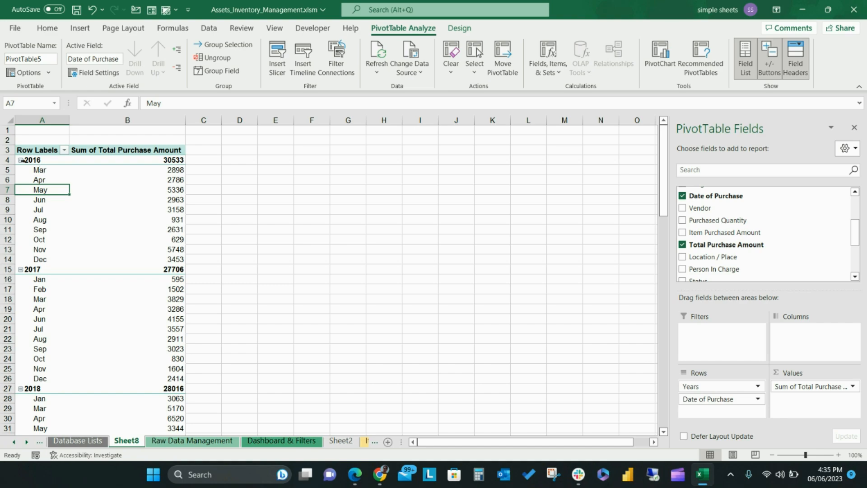
{"action": "left_click", "coordinate": [20, 160]}
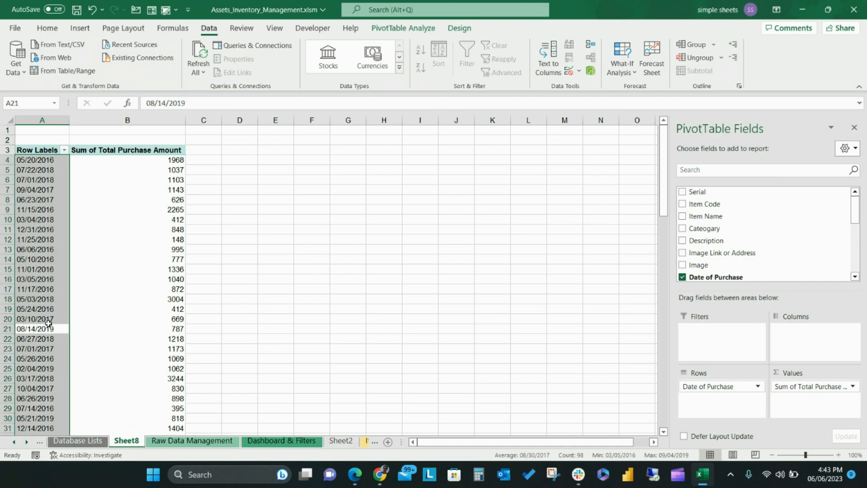
Retry grouping the dates, dismiss the cannot-group errors, and locate the sss and #DIV/0! labels
{"action": "right_click", "coordinate": [41, 319]}
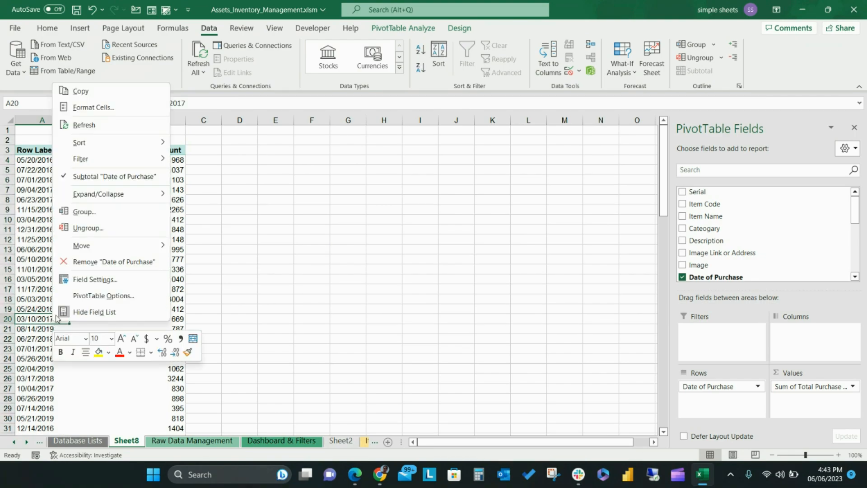
{"action": "left_click", "coordinate": [84, 211]}
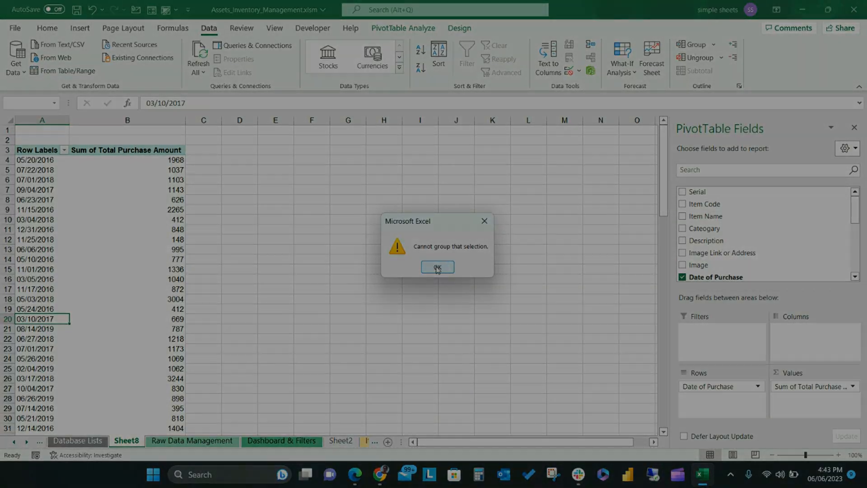
{"action": "left_click", "coordinate": [437, 267]}
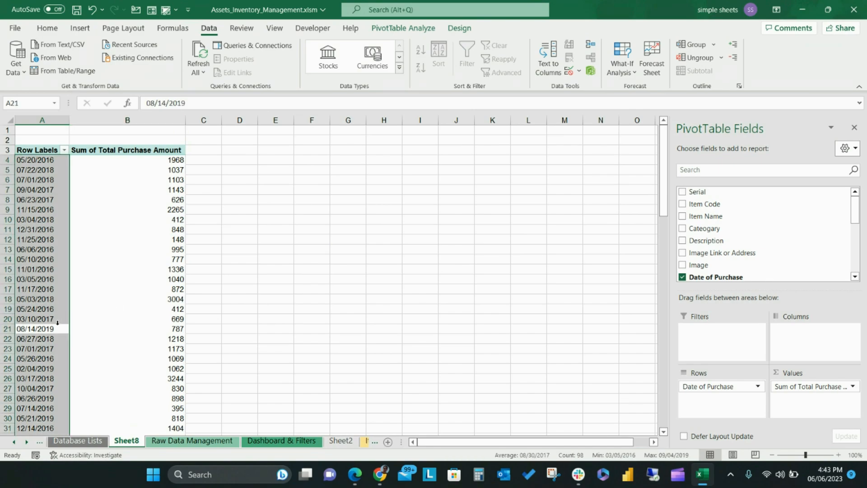
{"action": "right_click", "coordinate": [42, 319]}
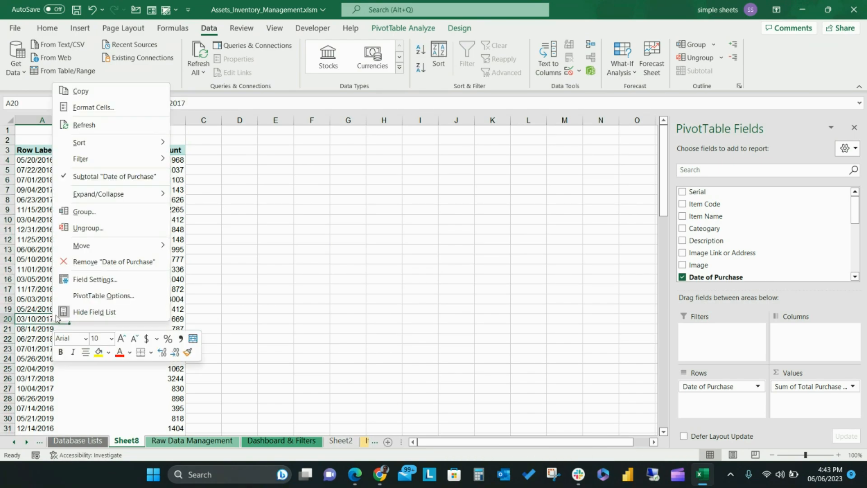
{"action": "left_click", "coordinate": [84, 211]}
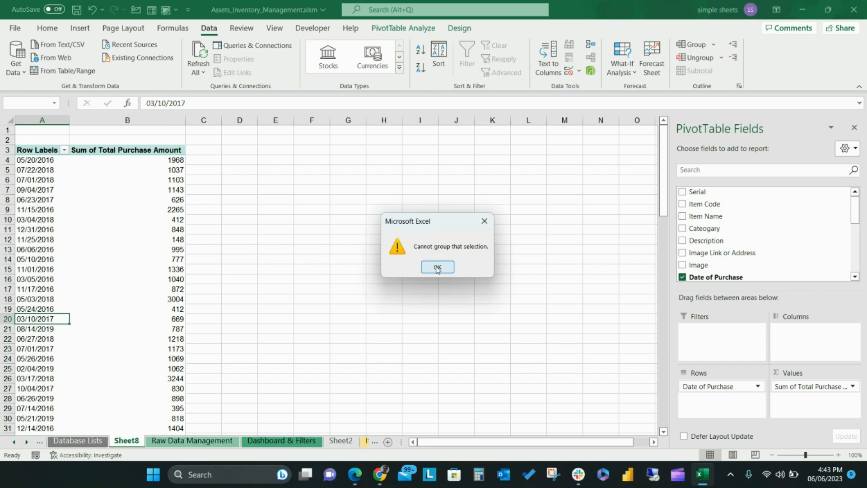
{"action": "left_click", "coordinate": [437, 267]}
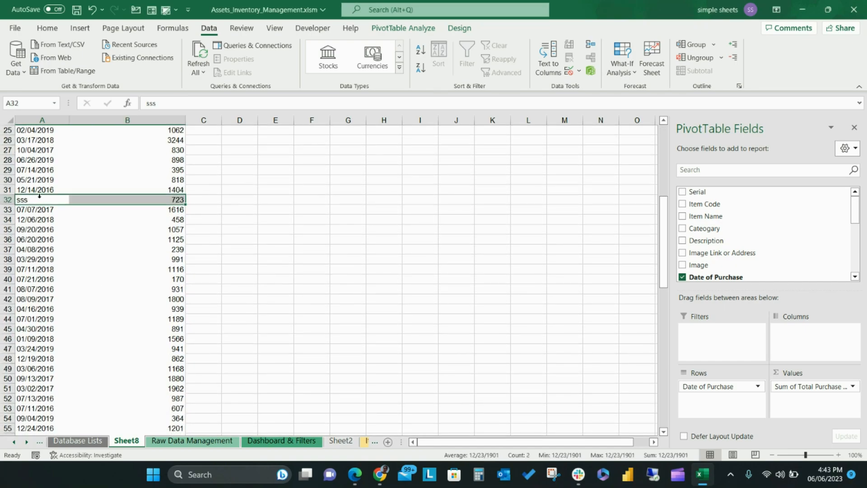
{"action": "scroll", "scroll_direction": "down", "scroll_amount": 3}
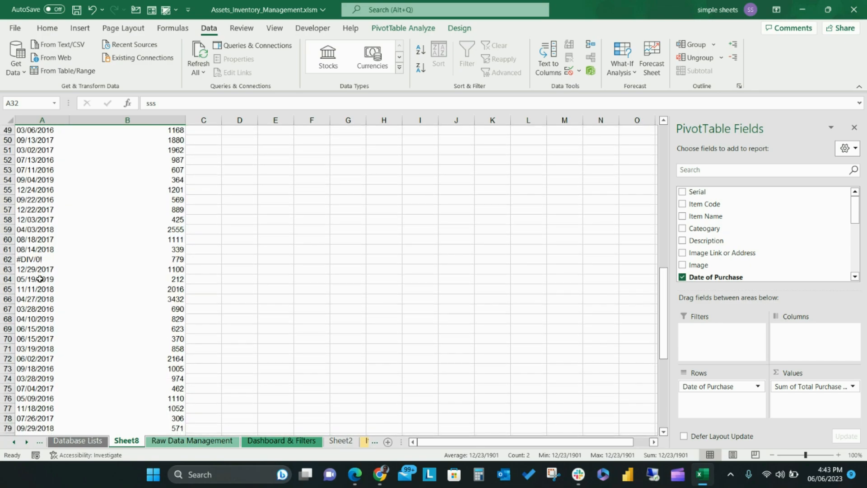
{"action": "left_click", "coordinate": [42, 235]}
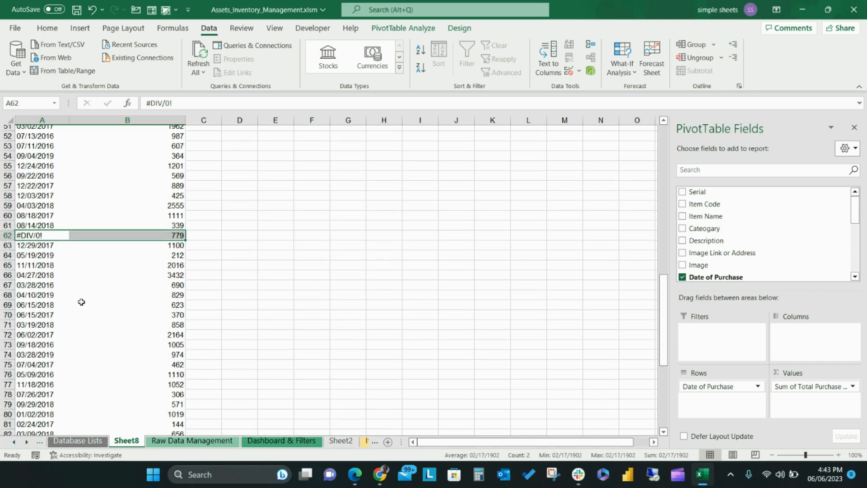
On Raw Data Management, replace the sss purchase date with 06/01/2020
{"action": "left_click", "coordinate": [192, 440]}
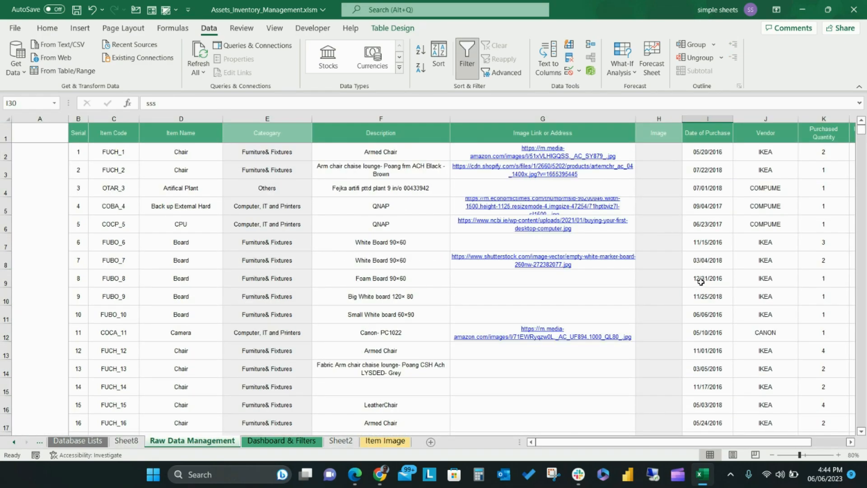
{"action": "scroll", "scroll_direction": "down", "scroll_amount": 3}
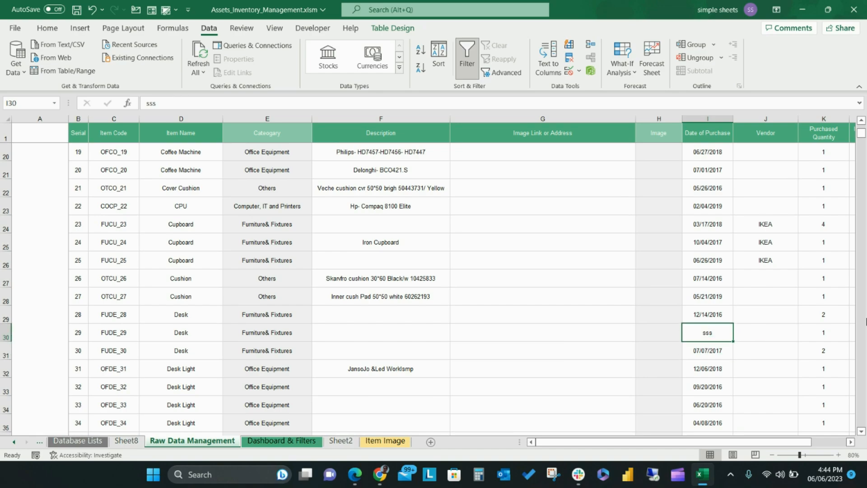
{"action": "type", "text": "6/1/"}
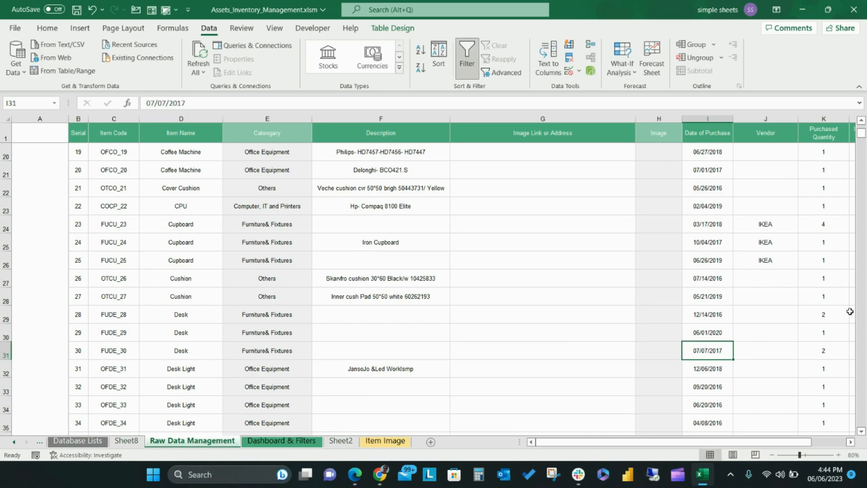
{"action": "type", "text": "4/12"}
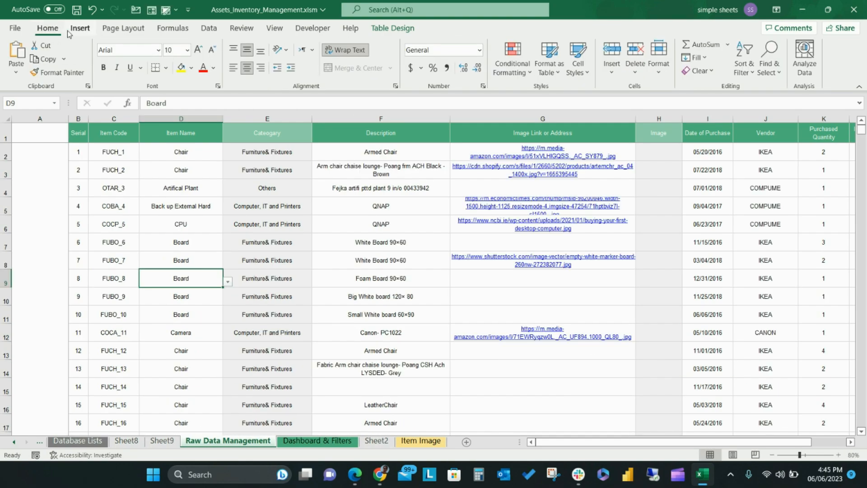
Insert a new-sheet pivot table with Date of Purchase rows grouped into years 2016–2020
{"action": "left_click", "coordinate": [20, 55]}
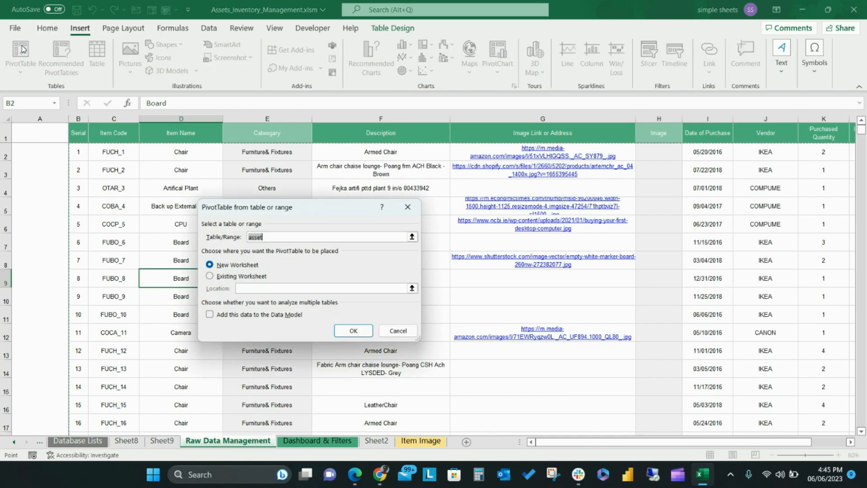
{"action": "left_click", "coordinate": [353, 330]}
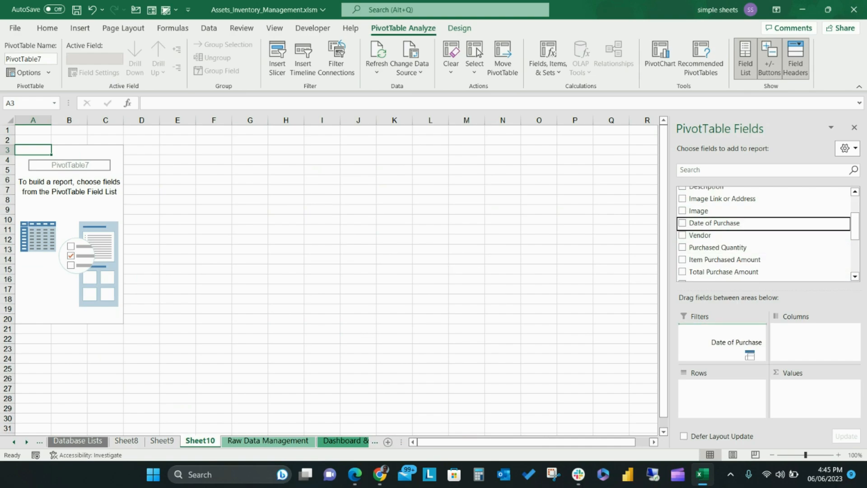
{"action": "left_click", "coordinate": [682, 223]}
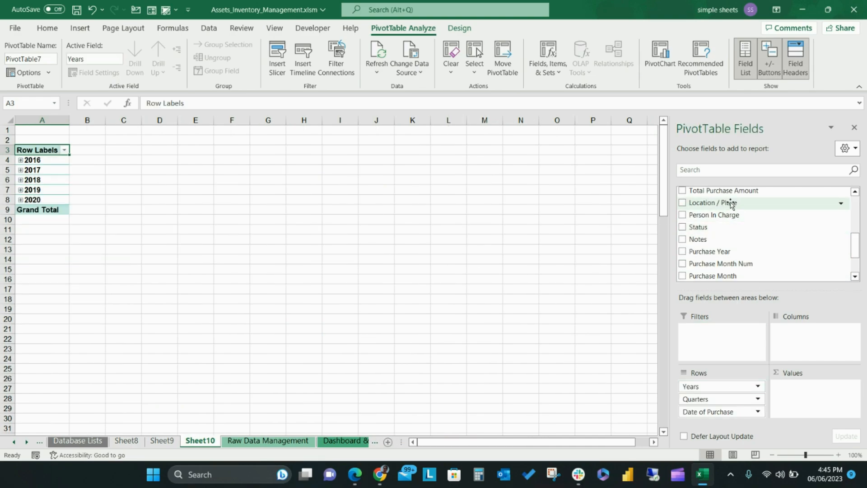
{"action": "left_click", "coordinate": [683, 191]}
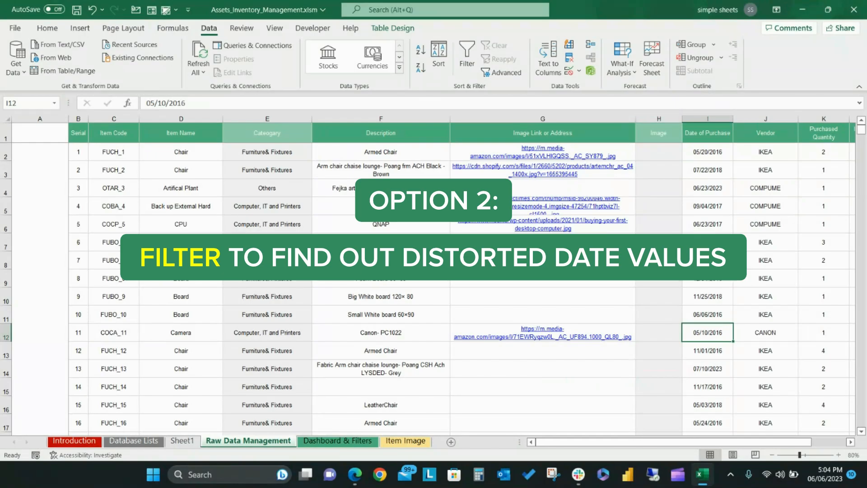
Select the Date of Purchase column on Raw Data Management and apply Data > Filter
{"action": "scroll", "scroll_direction": "down", "scroll_amount": 3}
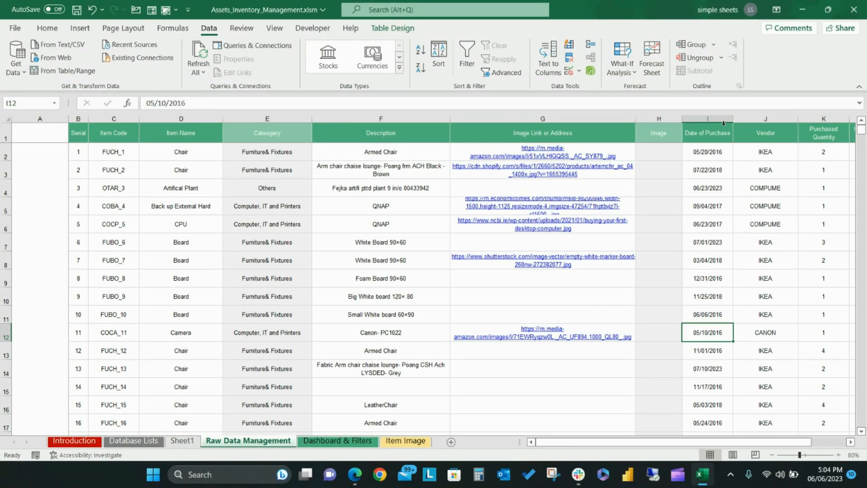
{"action": "left_click", "coordinate": [706, 170]}
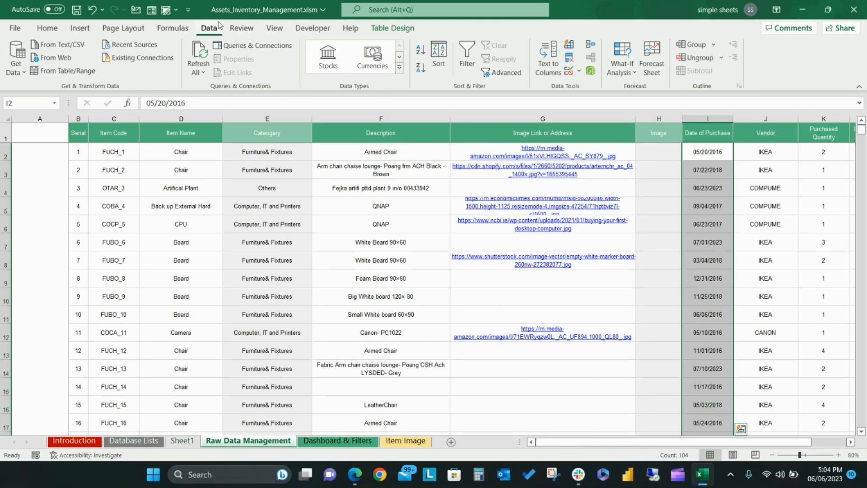
{"action": "left_click", "coordinate": [466, 54]}
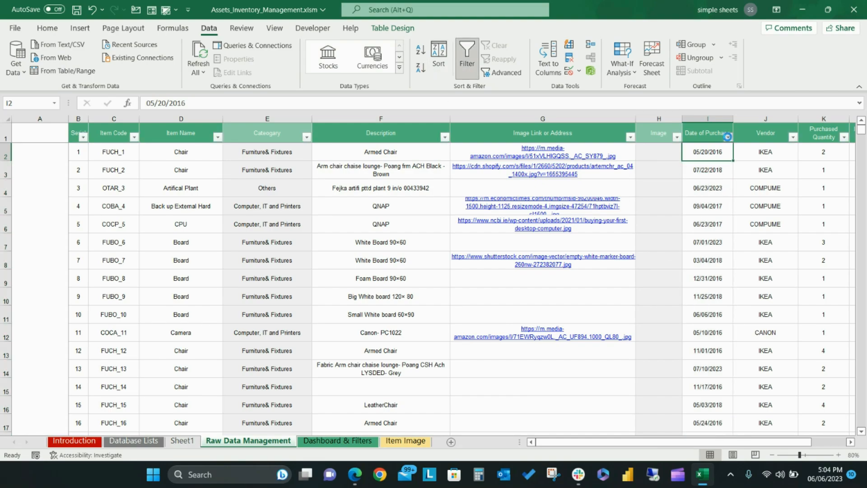
Filter Date of Purchase to the distorted entries and retype August as 08/01/2020
{"action": "left_click", "coordinate": [728, 136]}
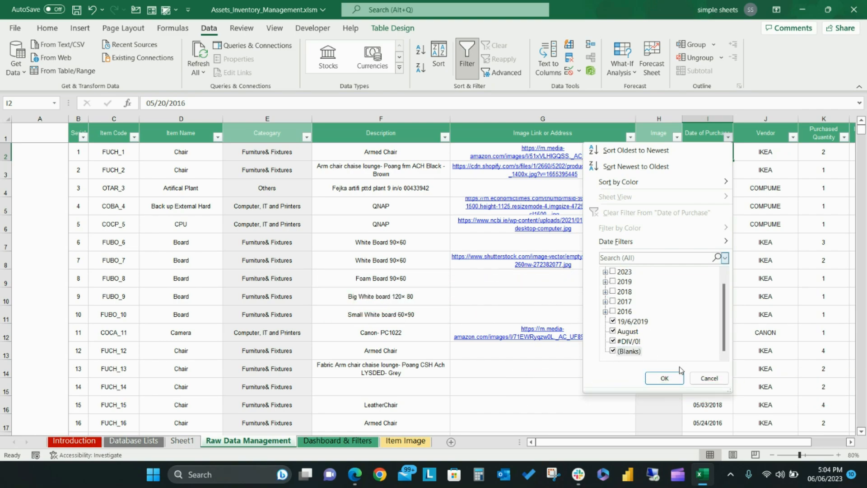
{"action": "left_click", "coordinate": [664, 378]}
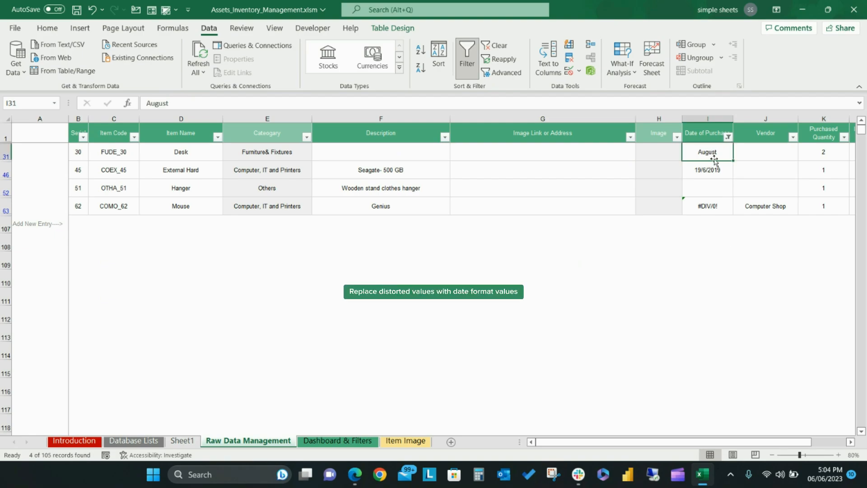
{"action": "type", "text": "8/1/"}
{"action": "left_click", "coordinate": [708, 170]}
{"action": "type", "text": "6"}
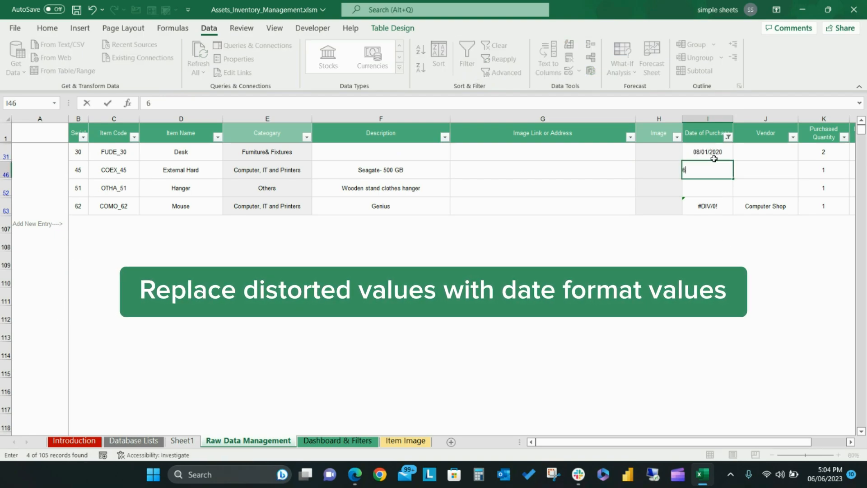
{"action": "type", "text": "4/"}
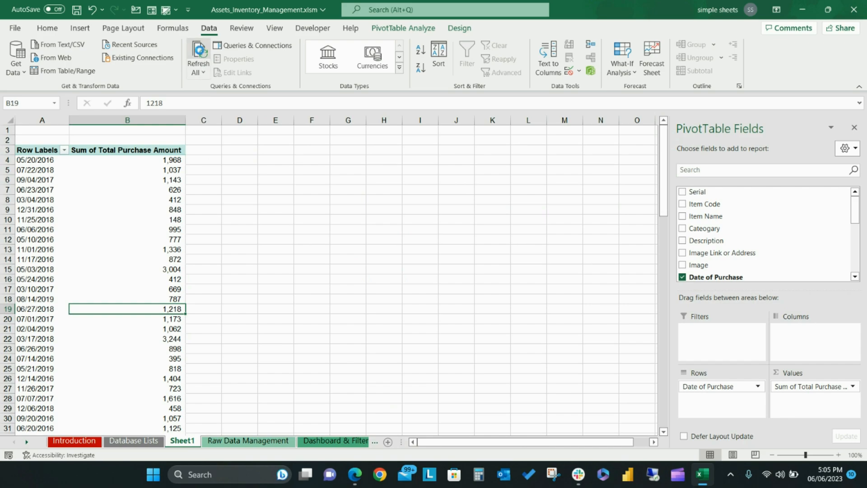
Group the pivot table's date row labels into Months and Years
{"action": "right_click", "coordinate": [35, 239]}
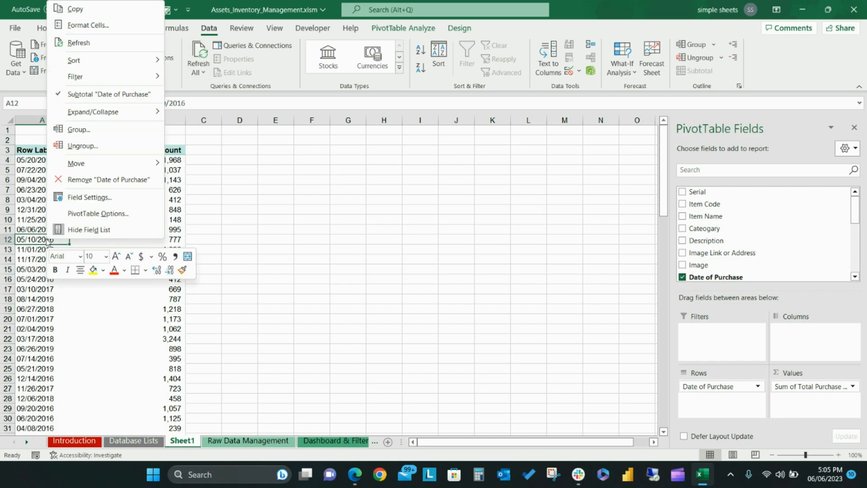
{"action": "left_click", "coordinate": [79, 128]}
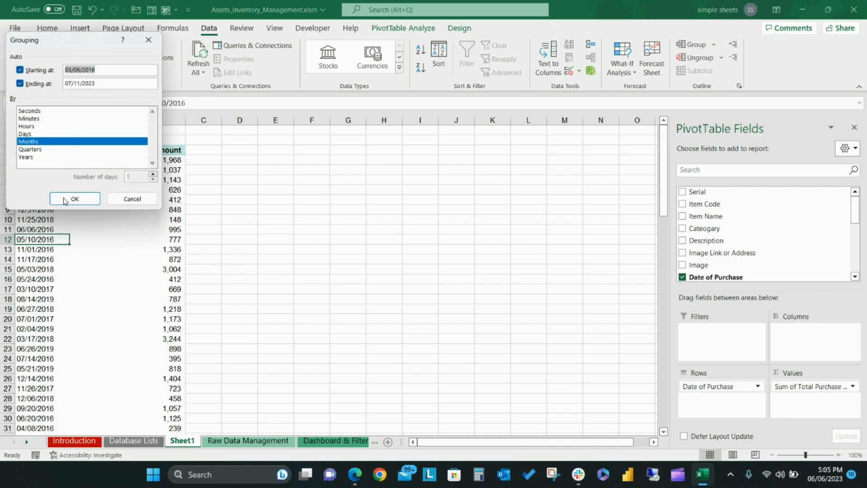
{"action": "left_click", "coordinate": [74, 198]}
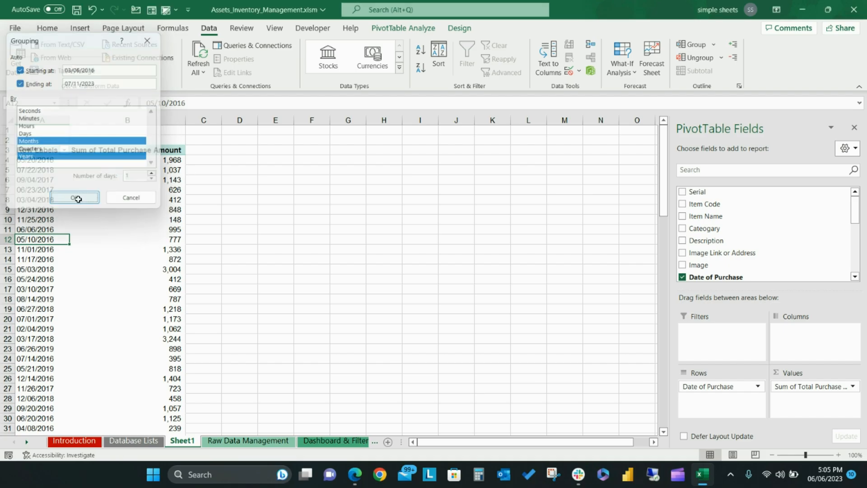
{"action": "left_click", "coordinate": [248, 441]}
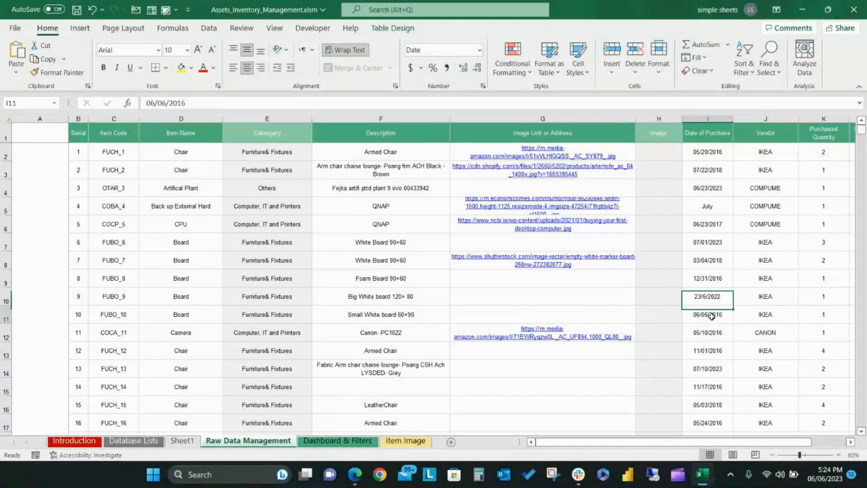
Select column I and use Go To Special, Constants without Numbers, to isolate July and 23/6/2022
{"action": "left_click", "coordinate": [707, 314]}
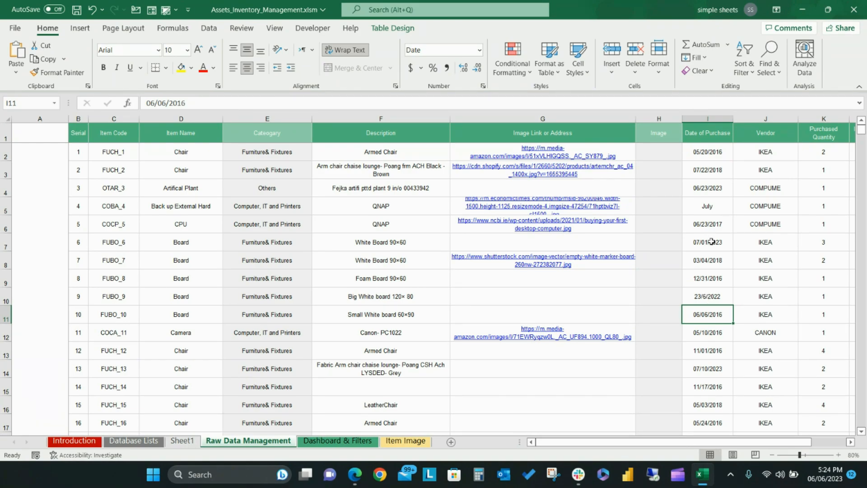
{"action": "left_click", "coordinate": [707, 242]}
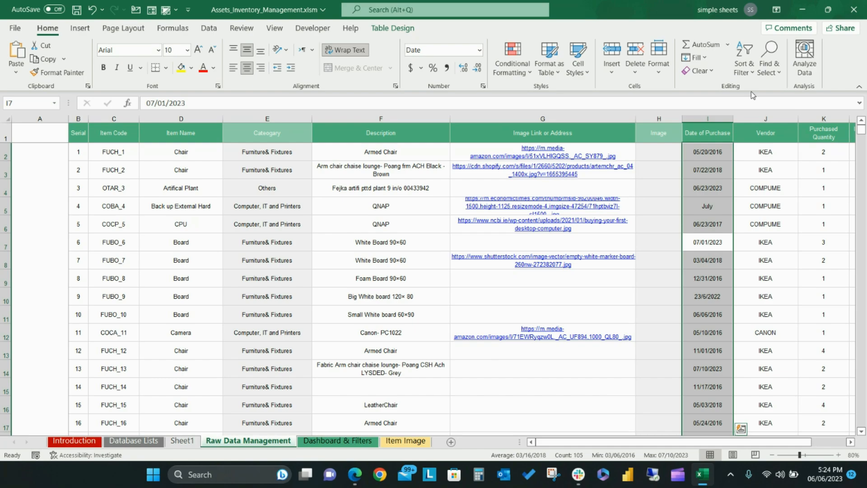
{"action": "left_click", "coordinate": [769, 55]}
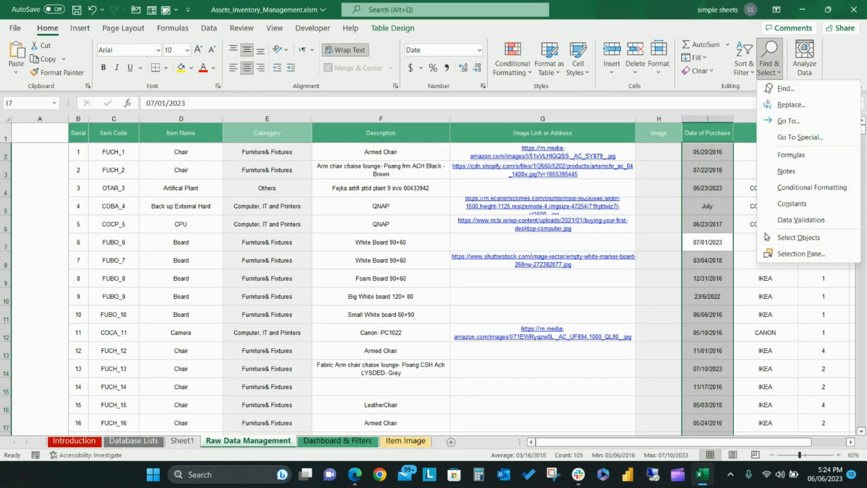
{"action": "left_click", "coordinate": [801, 138]}
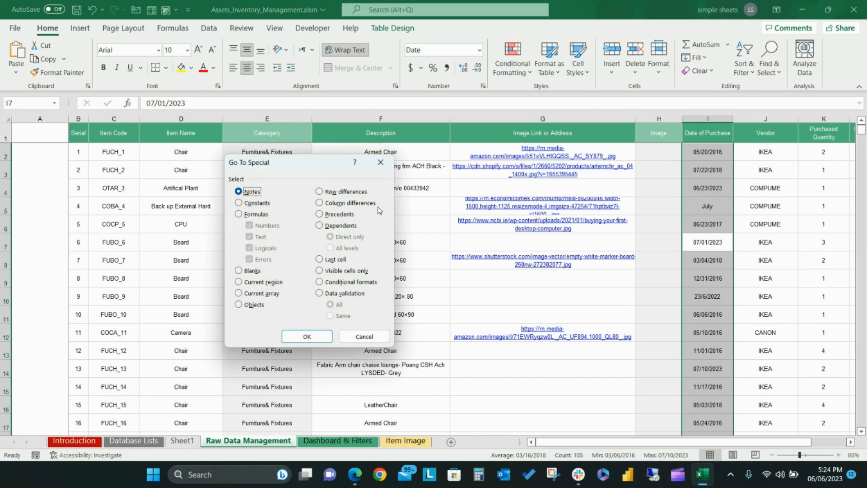
{"action": "left_click", "coordinate": [239, 203]}
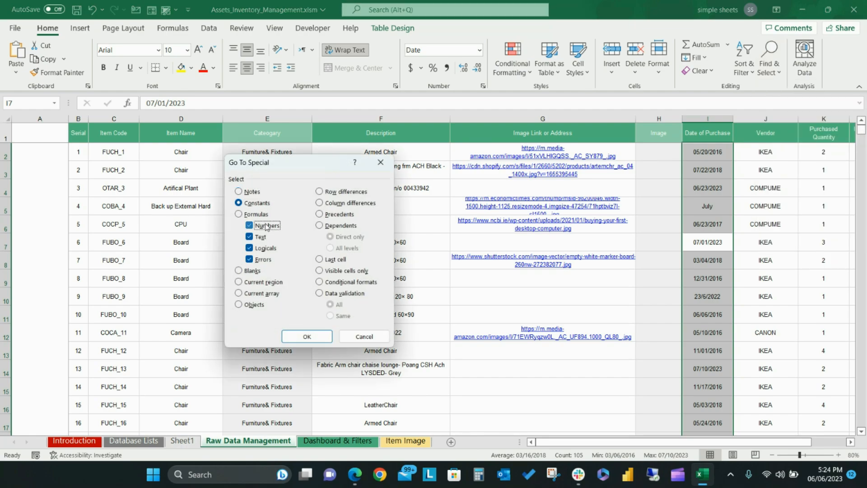
{"action": "left_click", "coordinate": [249, 225]}
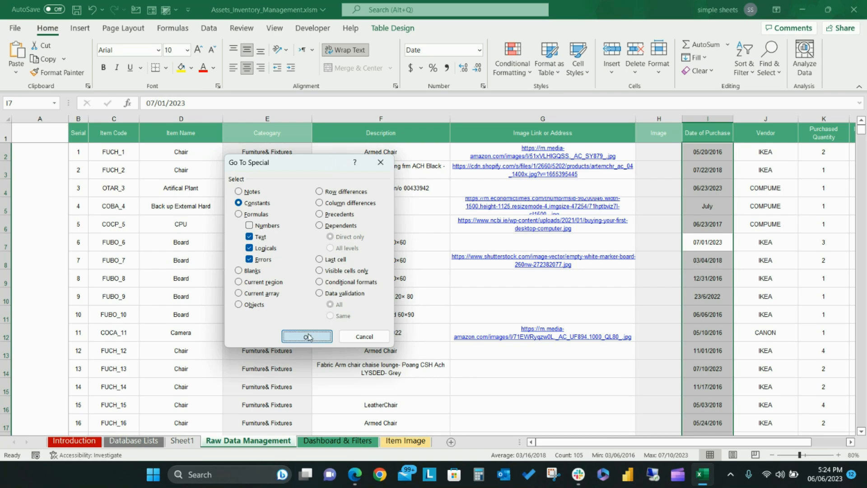
{"action": "left_click", "coordinate": [307, 336]}
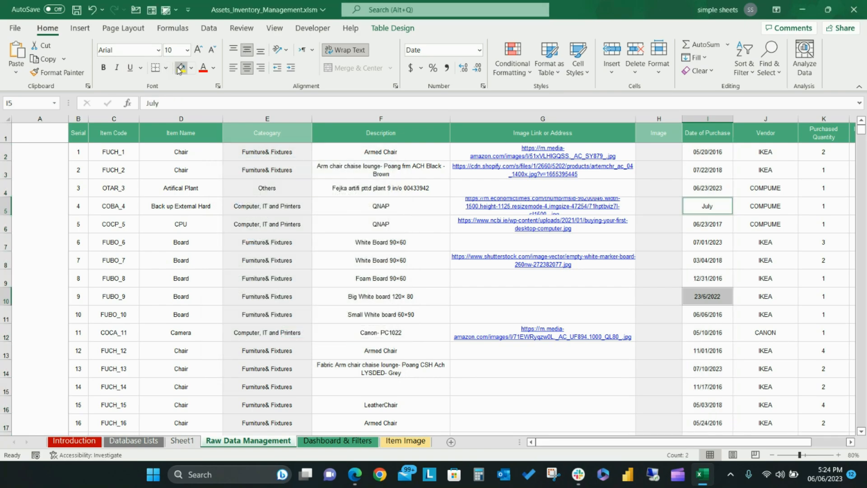
Fill the selected July and 23/6/2022 cells yellow, then deselect to view them
{"action": "left_click", "coordinate": [179, 67]}
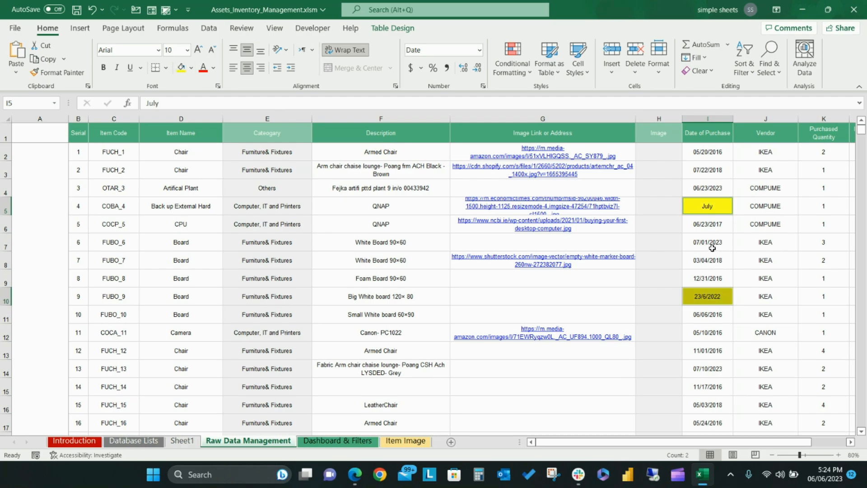
{"action": "mouse_move", "coordinate": [720, 250]}
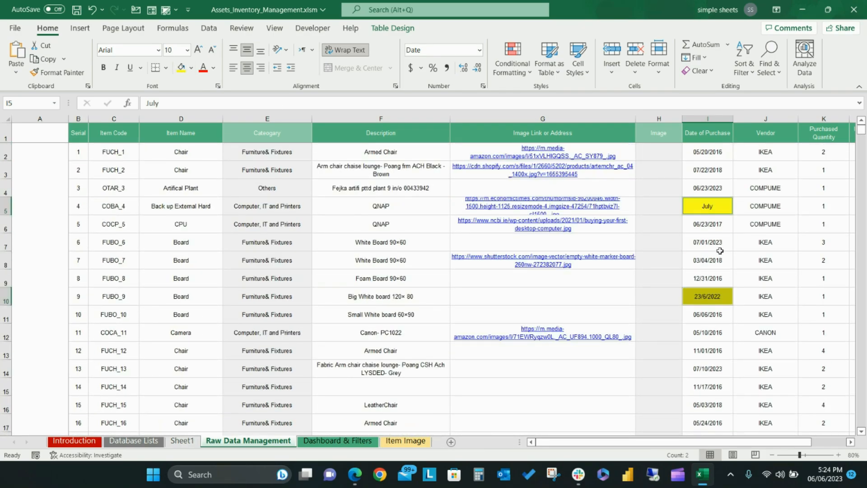
{"action": "left_click", "coordinate": [707, 242]}
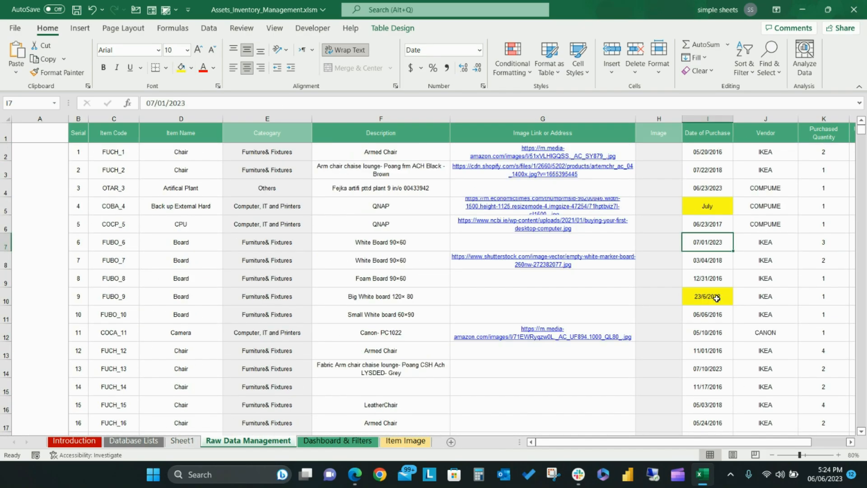